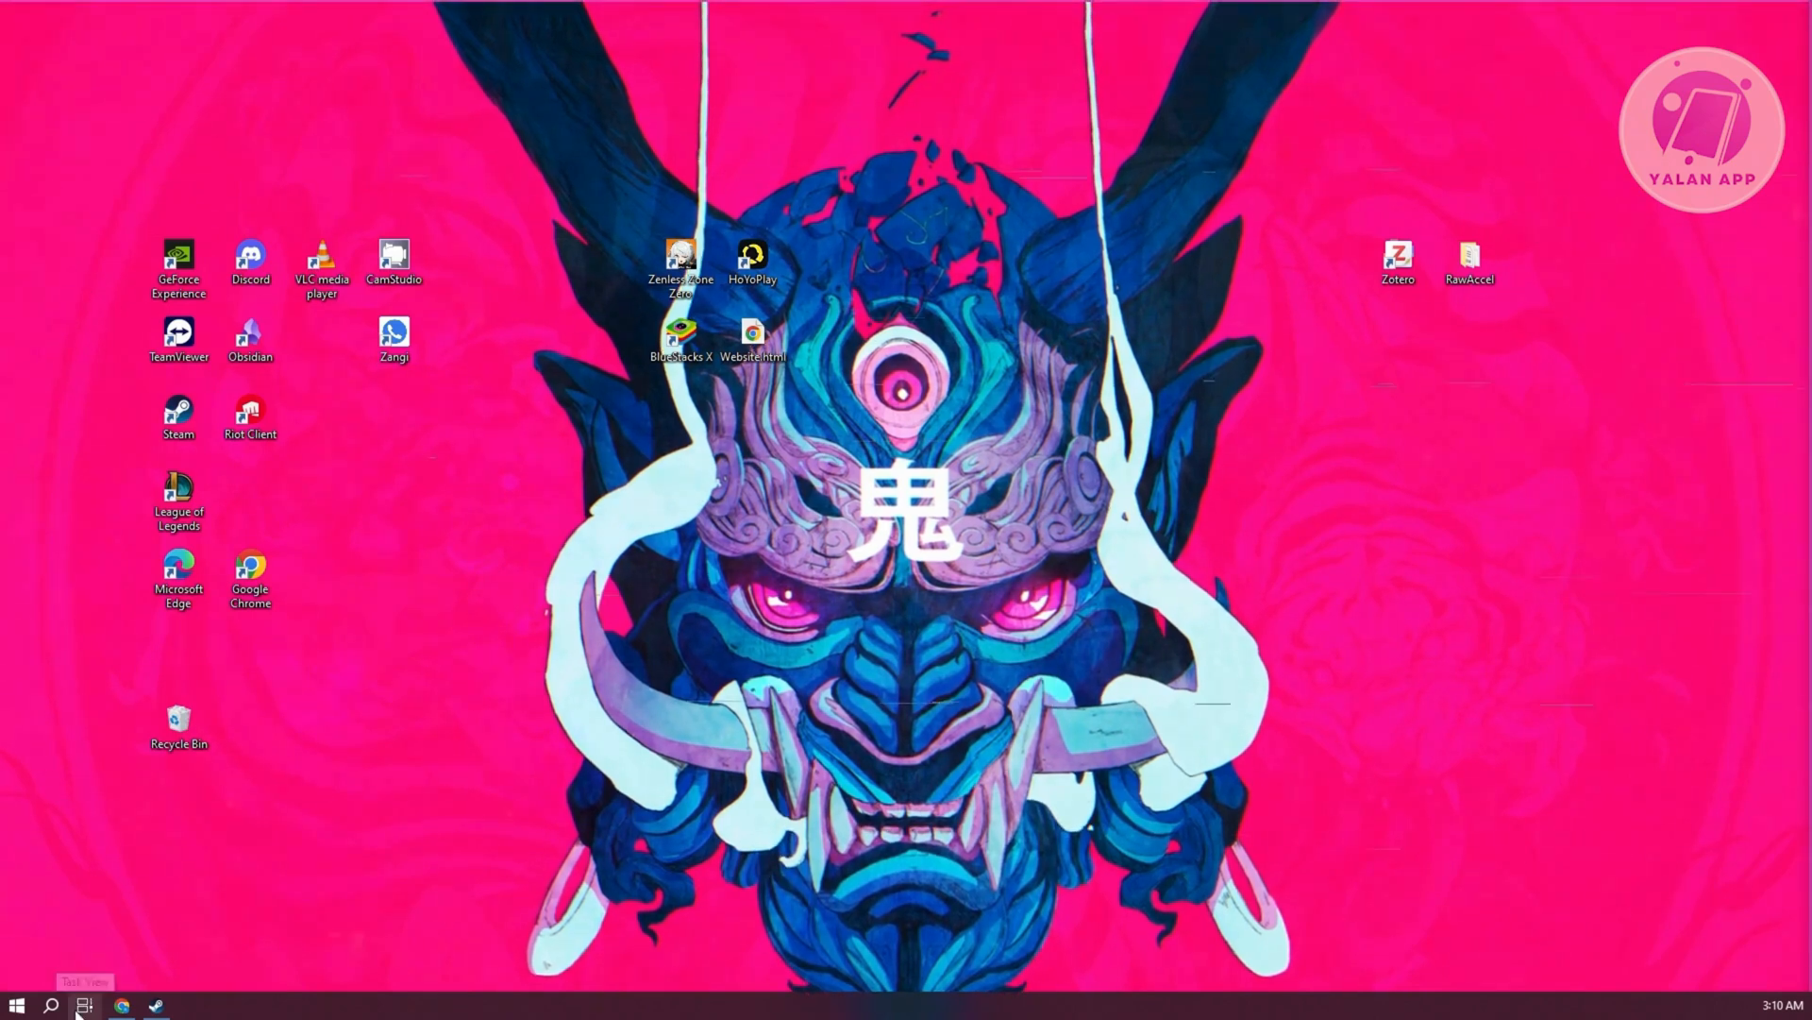
Launch Device Manager from the Start button on the taskbar.
left_click(40, 1001)
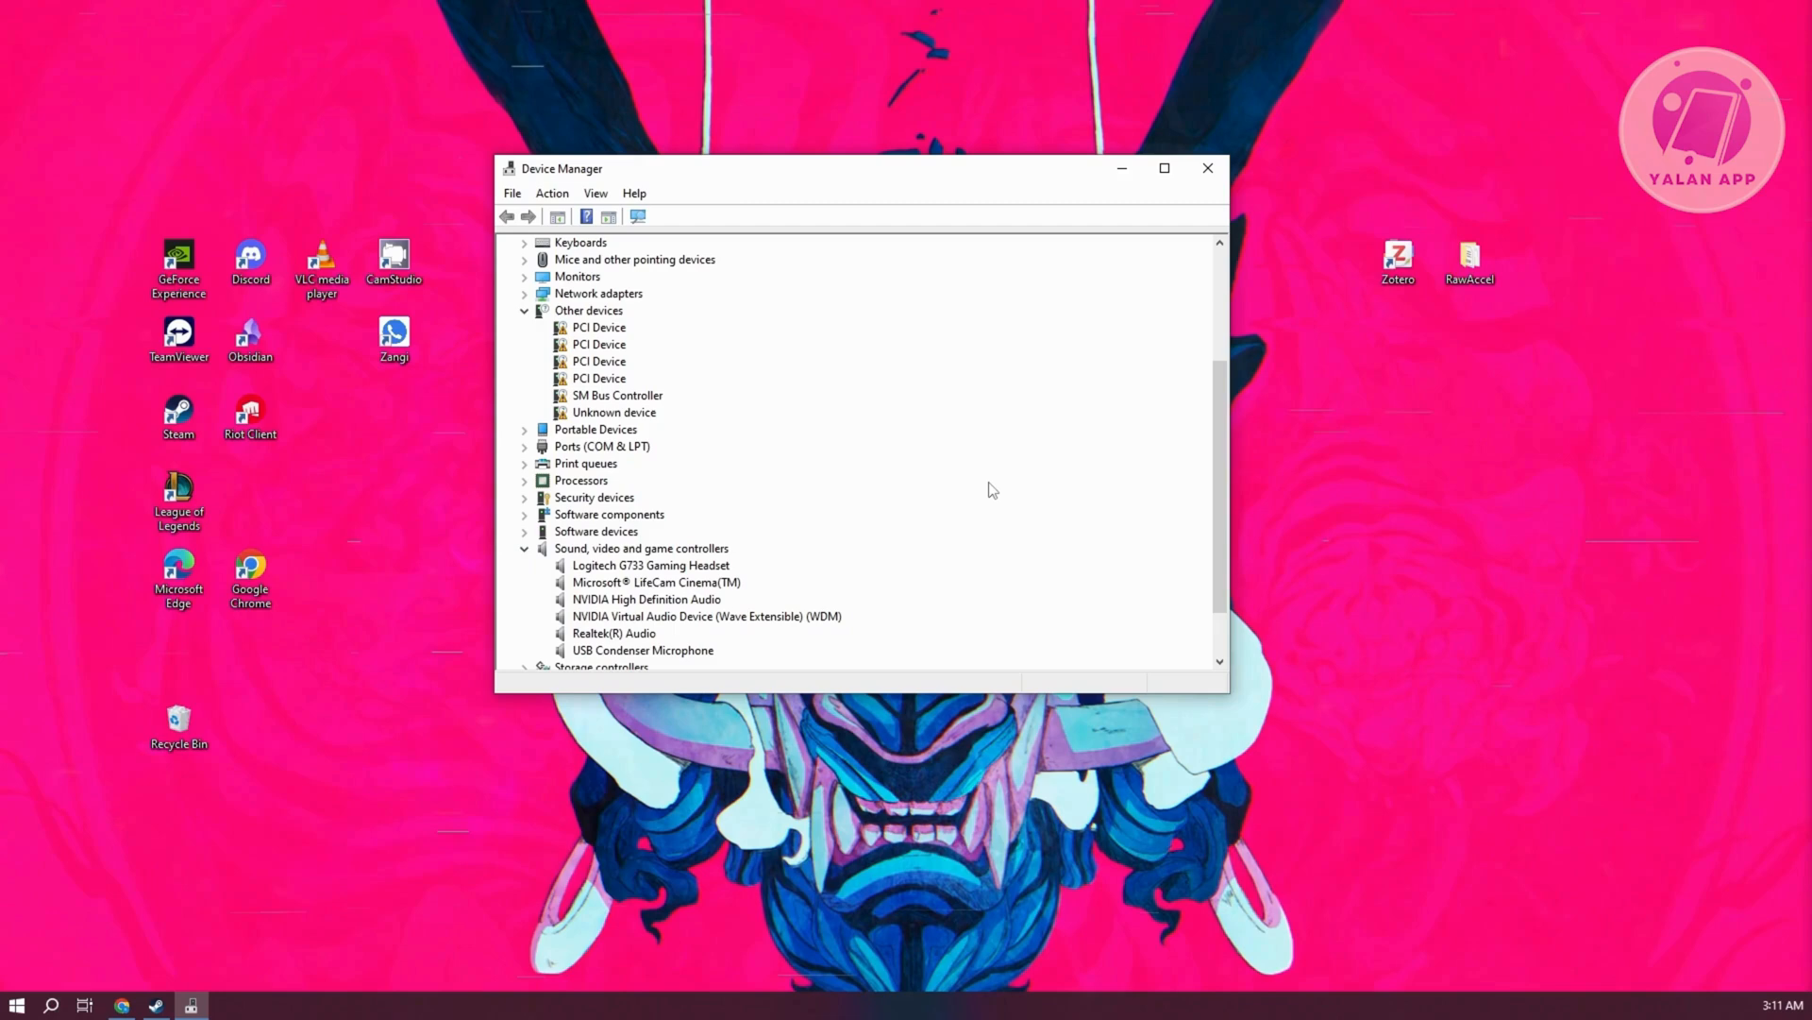
mouse_move(1004, 485)
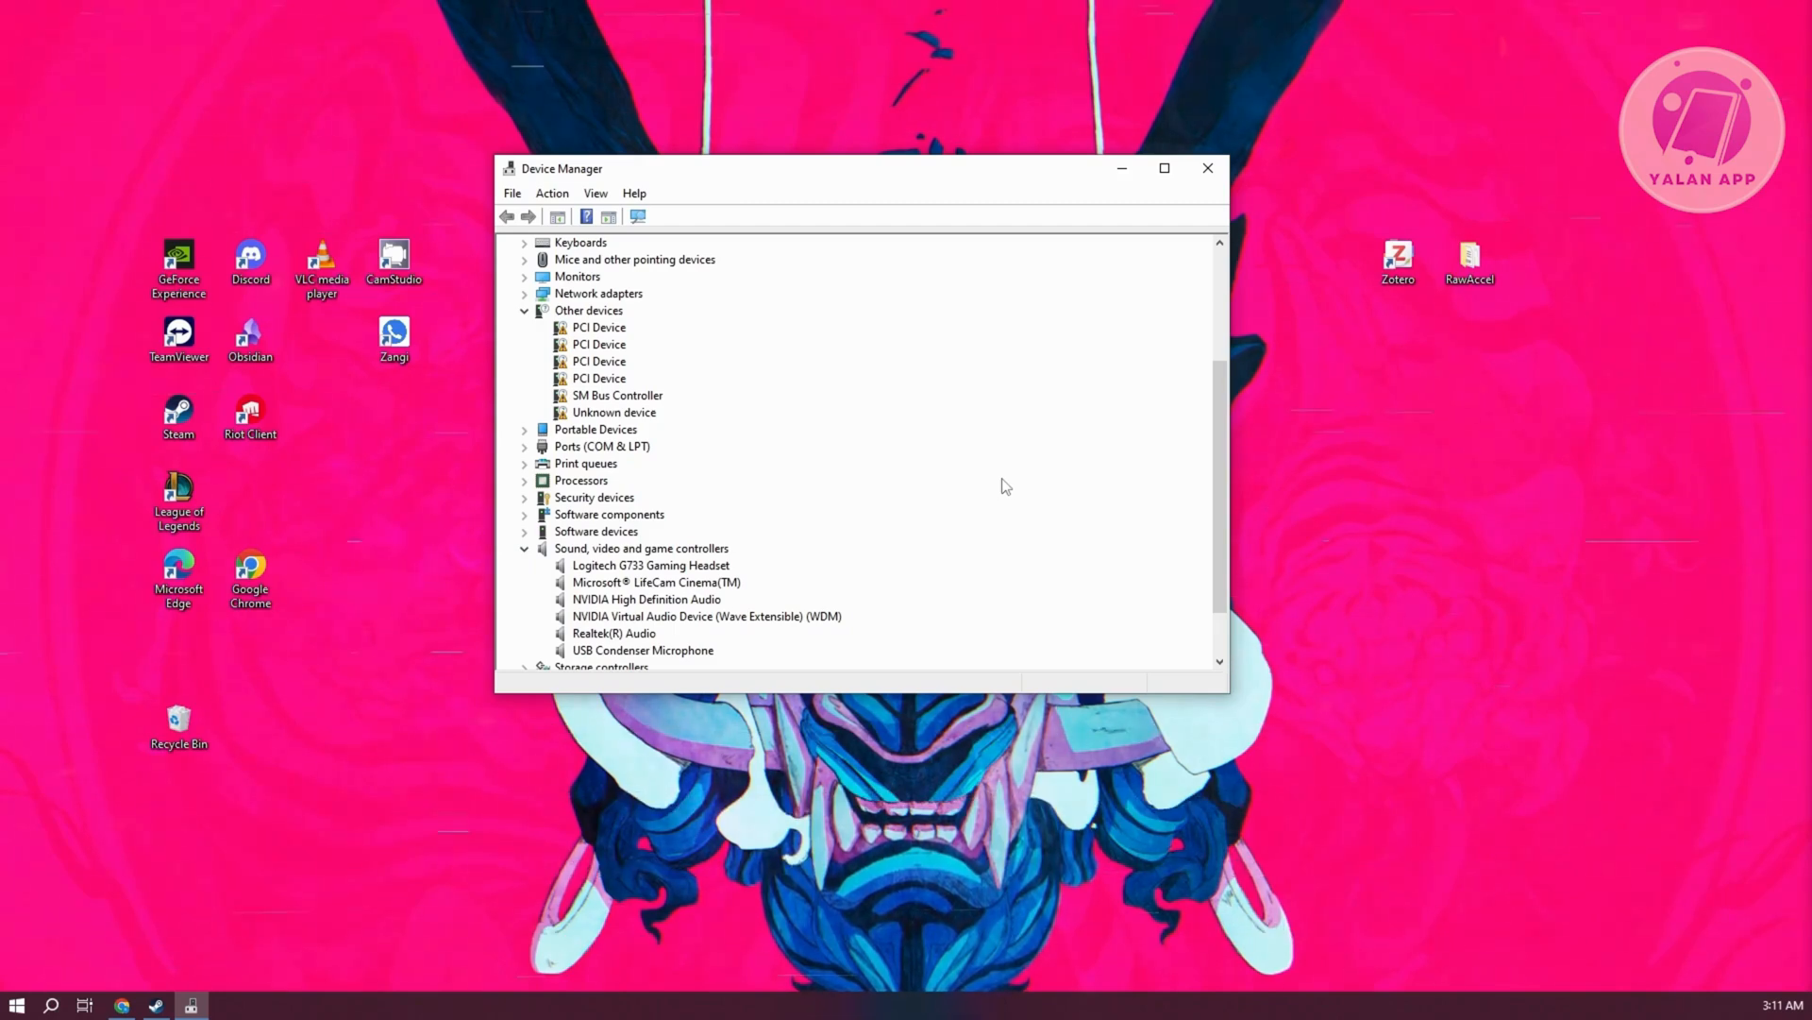
Show the context menu for Logitech G733 Gaming Headset under Sound, video and game controllers.
scroll("down", 3)
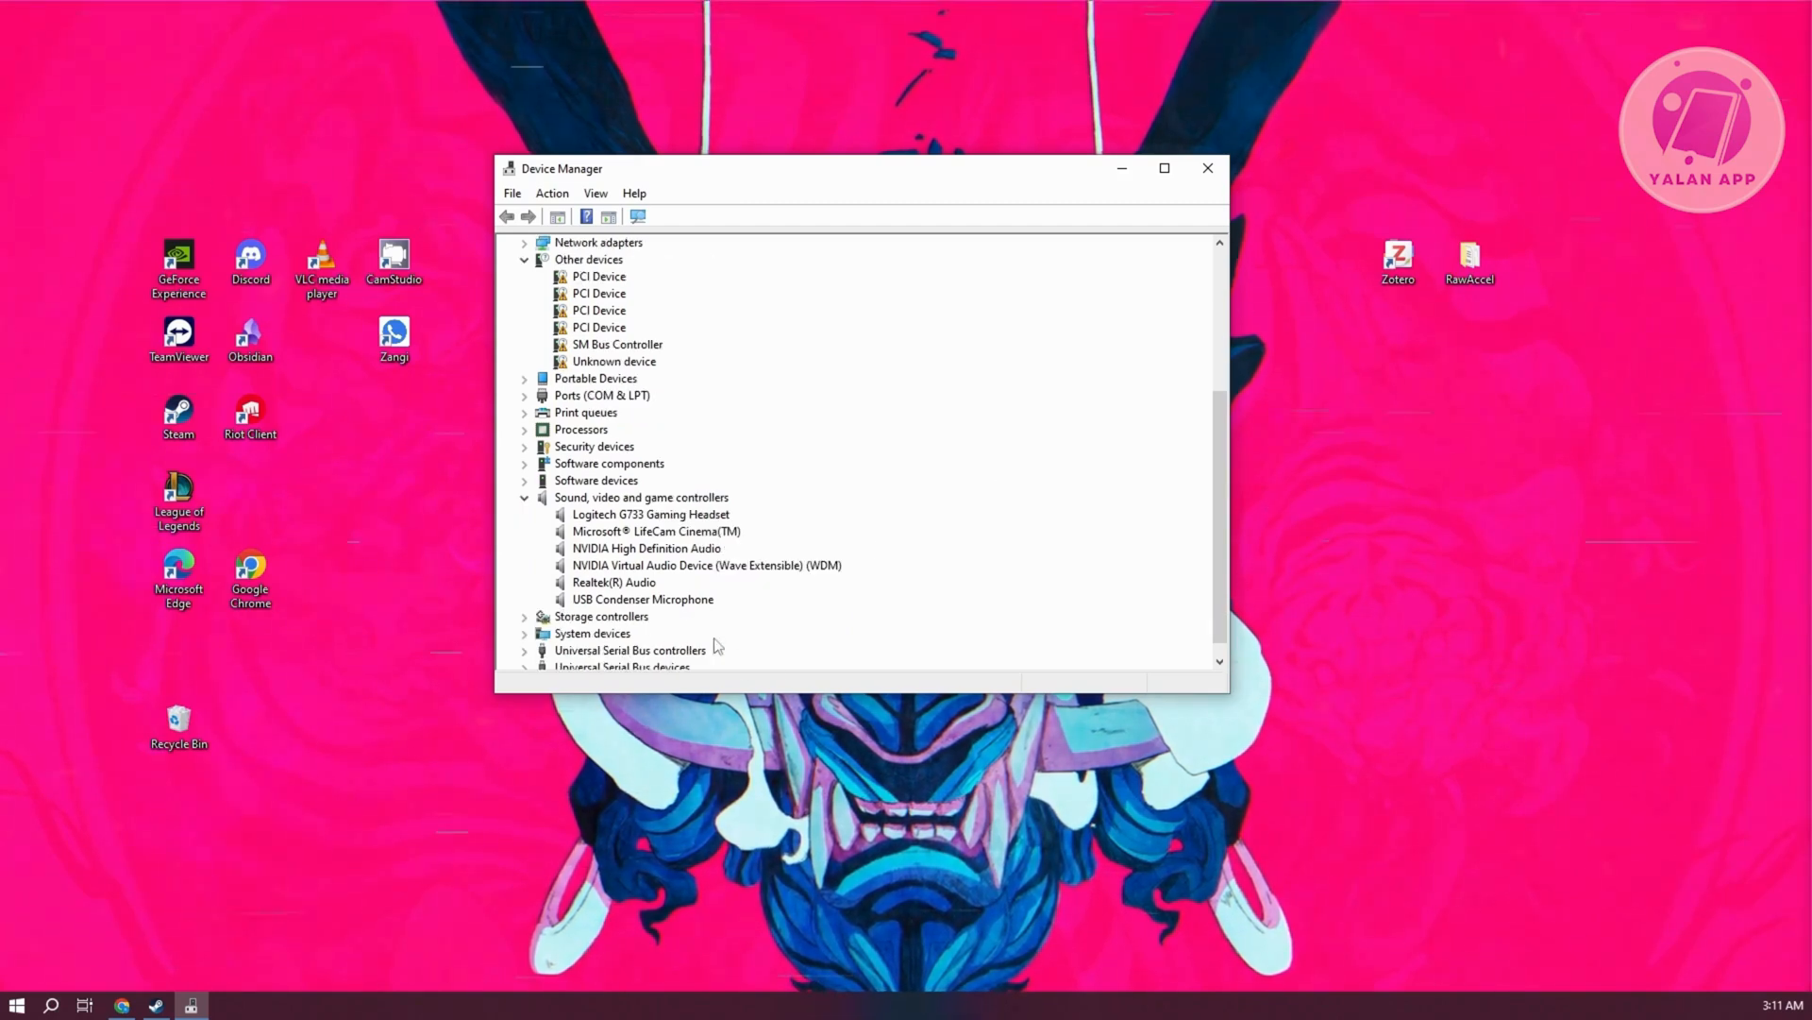
right_click(624, 514)
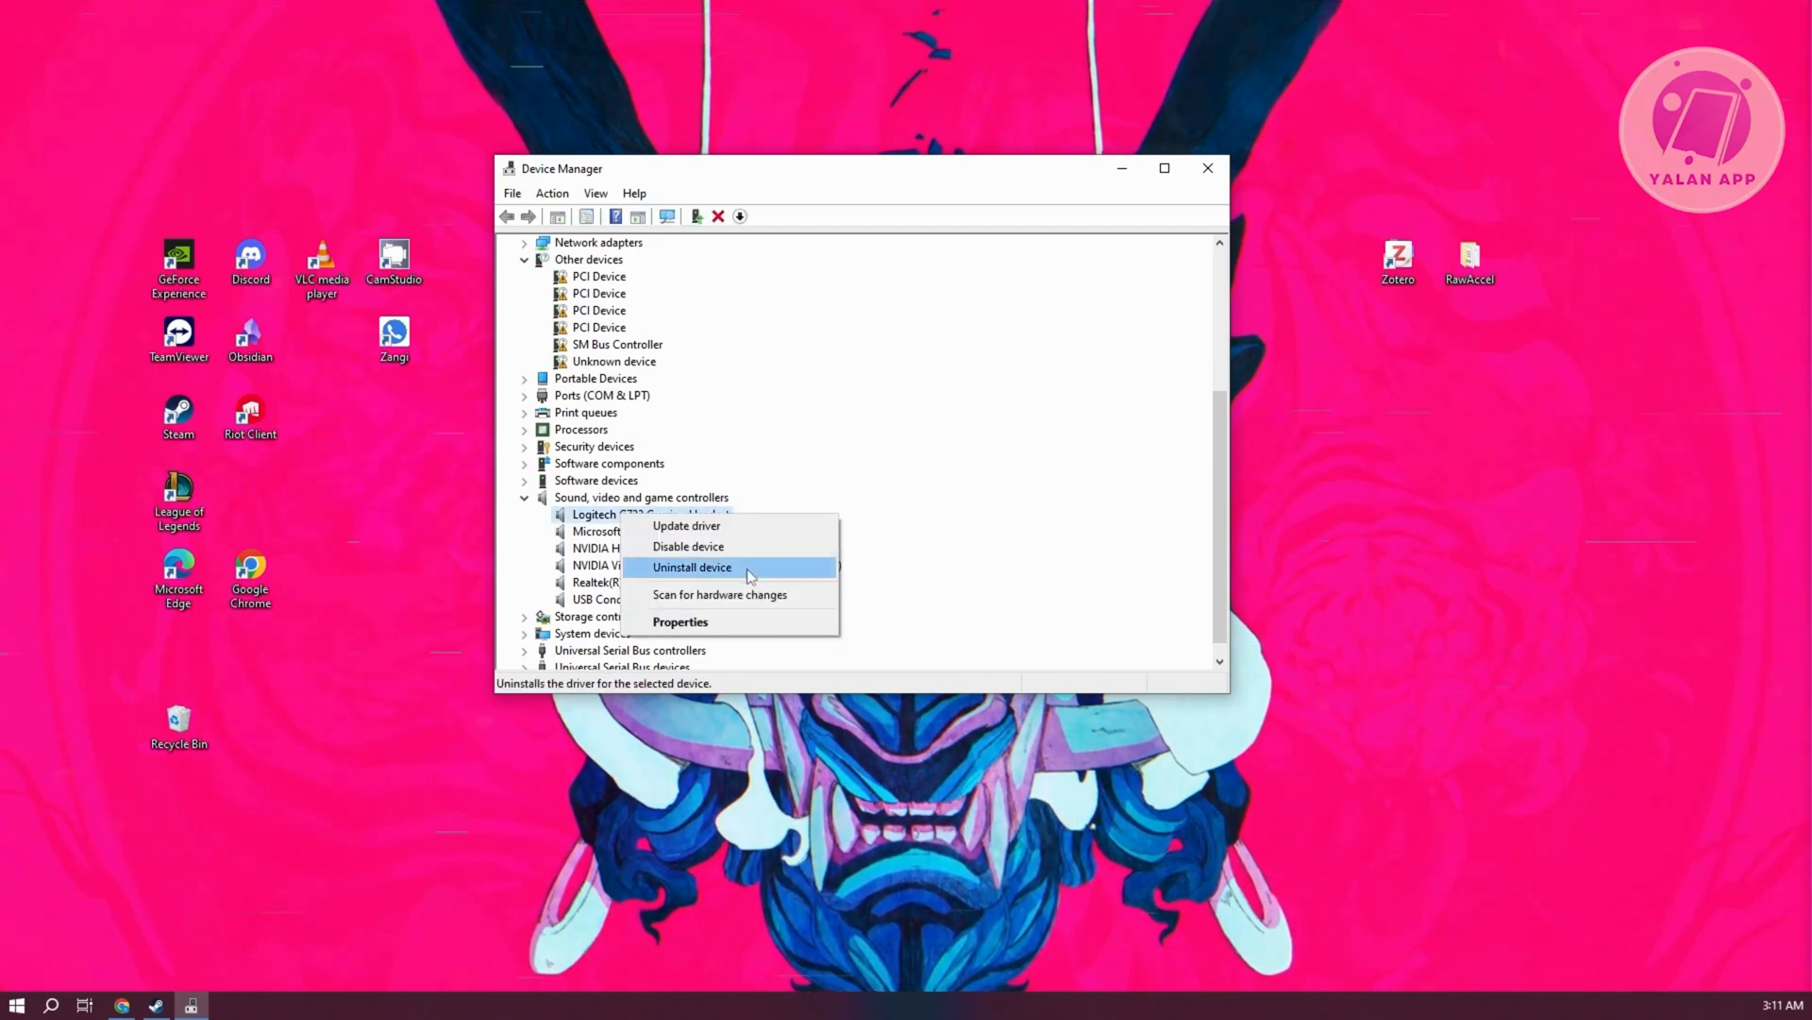
mouse_move(1029, 523)
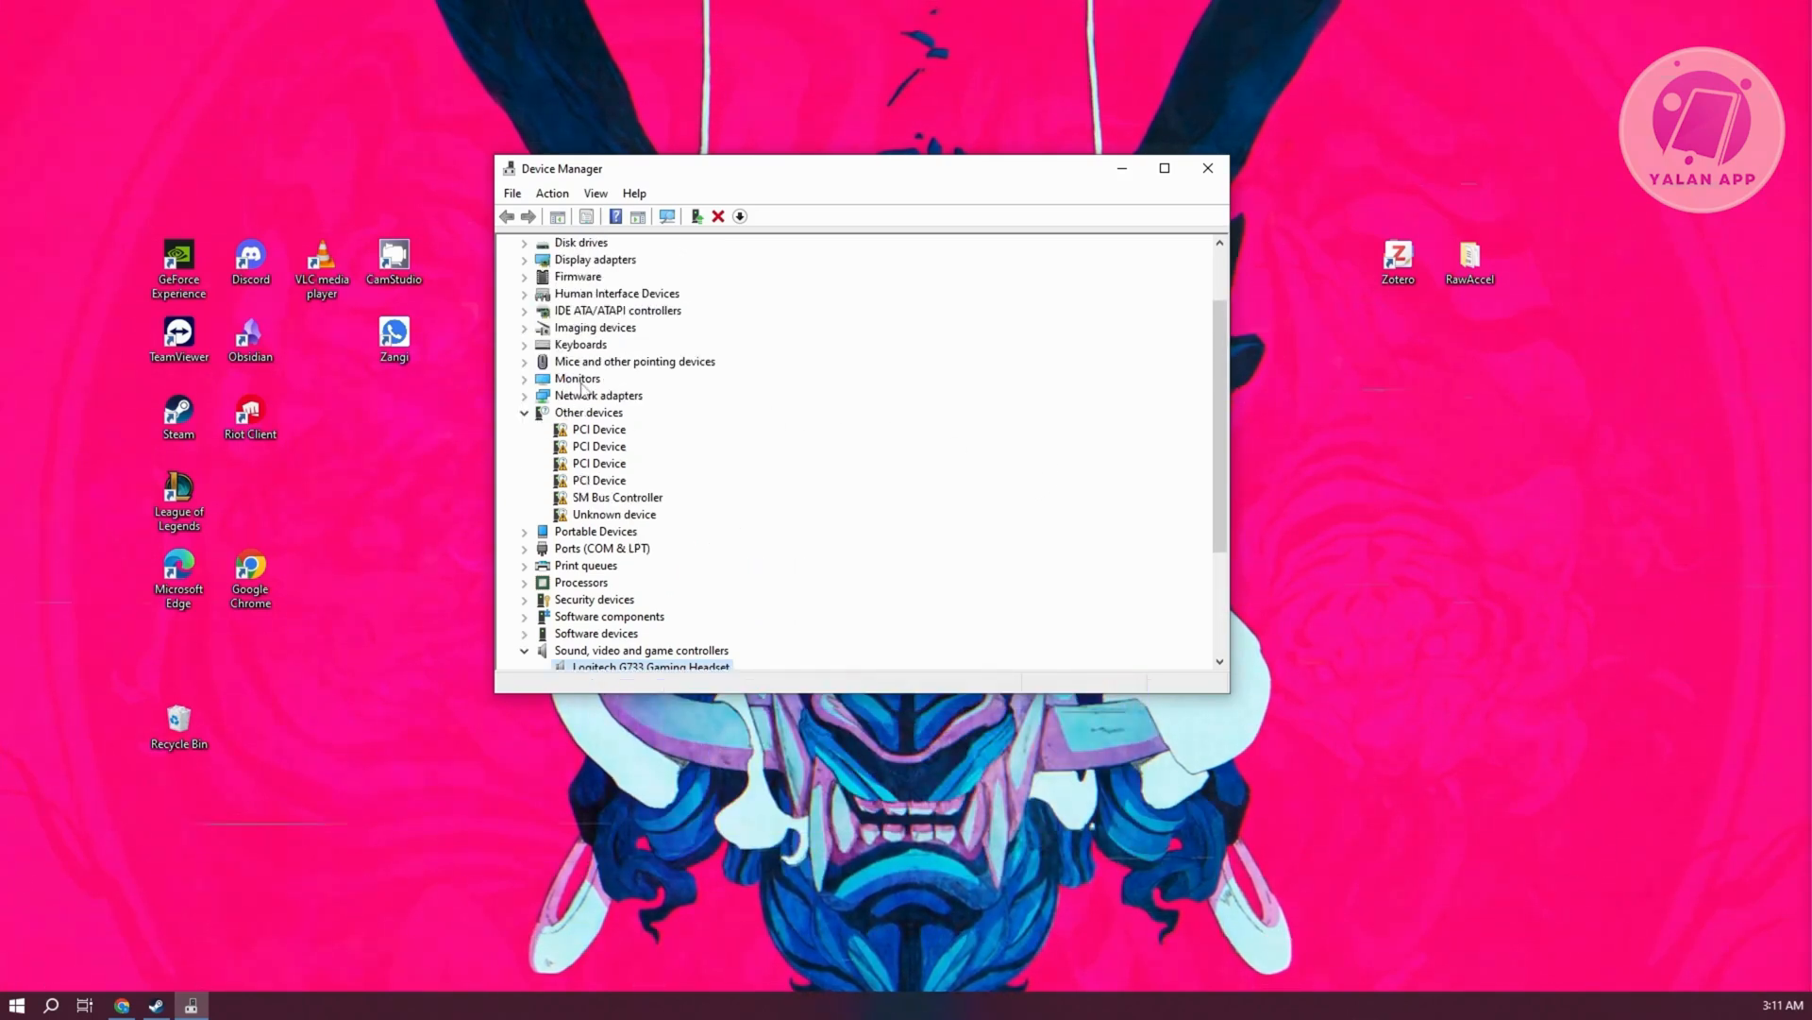
Scroll back up to Human Interface Devices to view its HID and USB input entries.
scroll("up", 3)
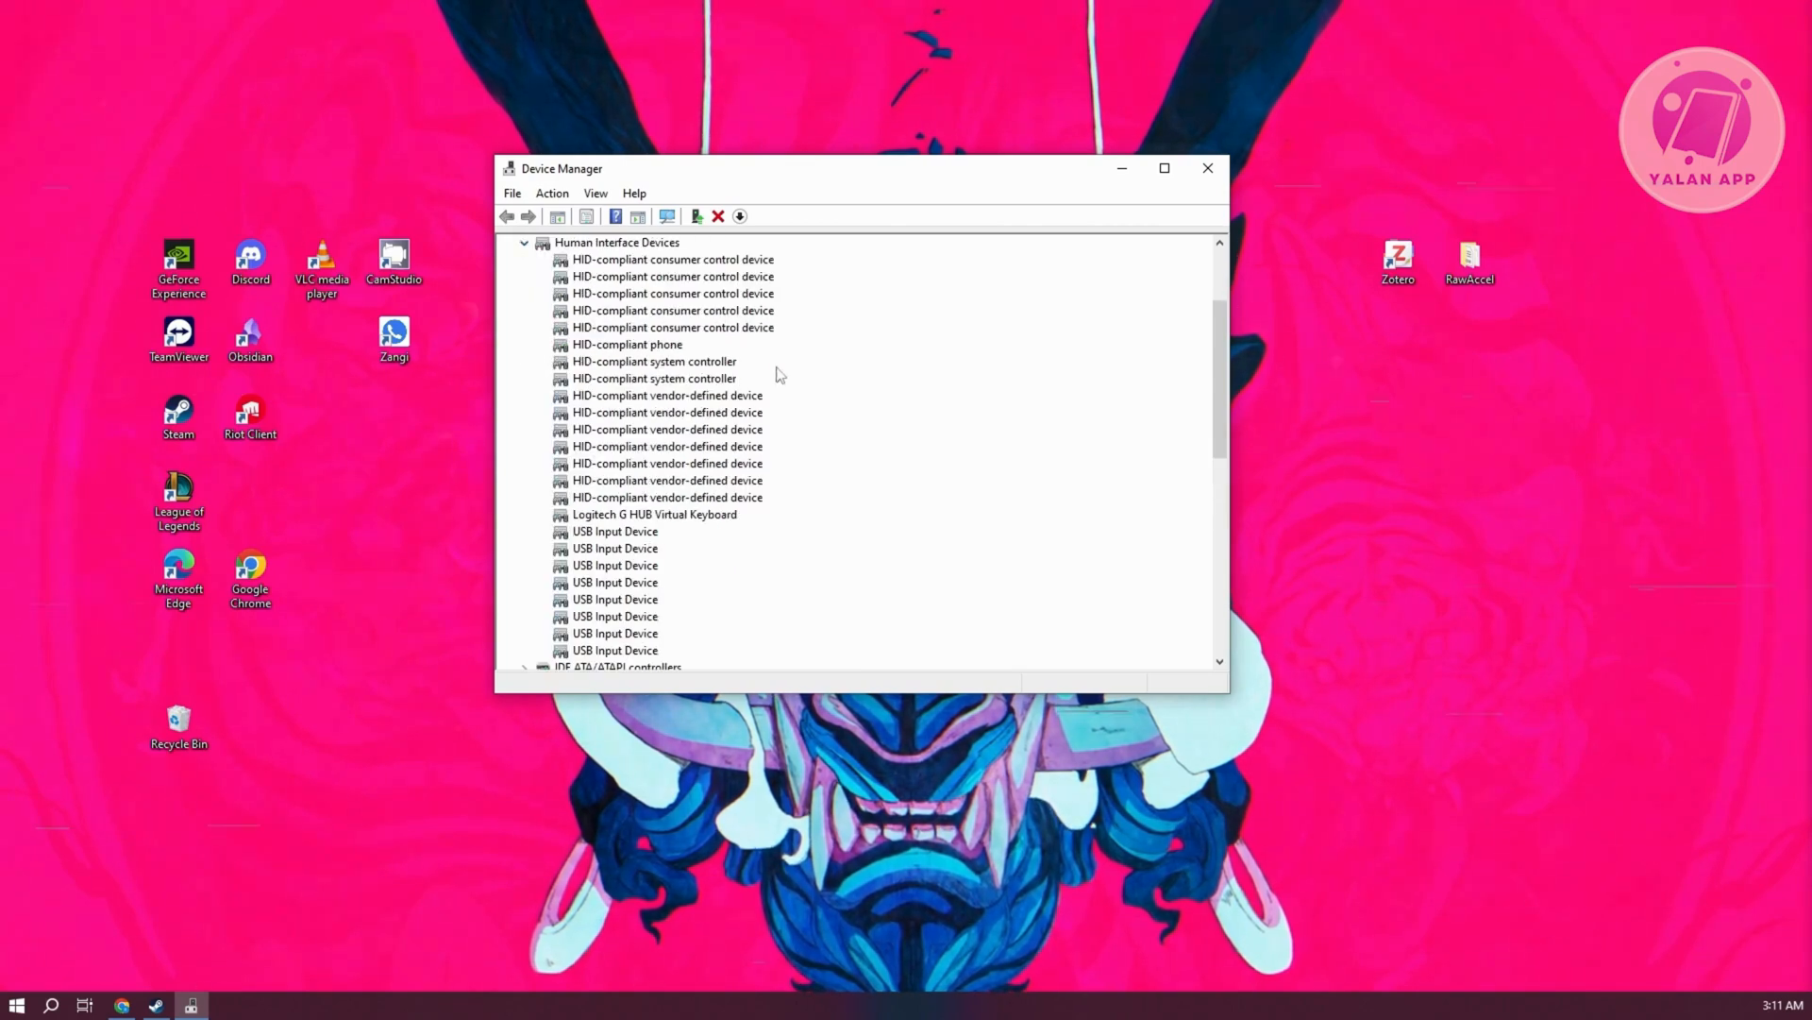
mouse_move(835, 402)
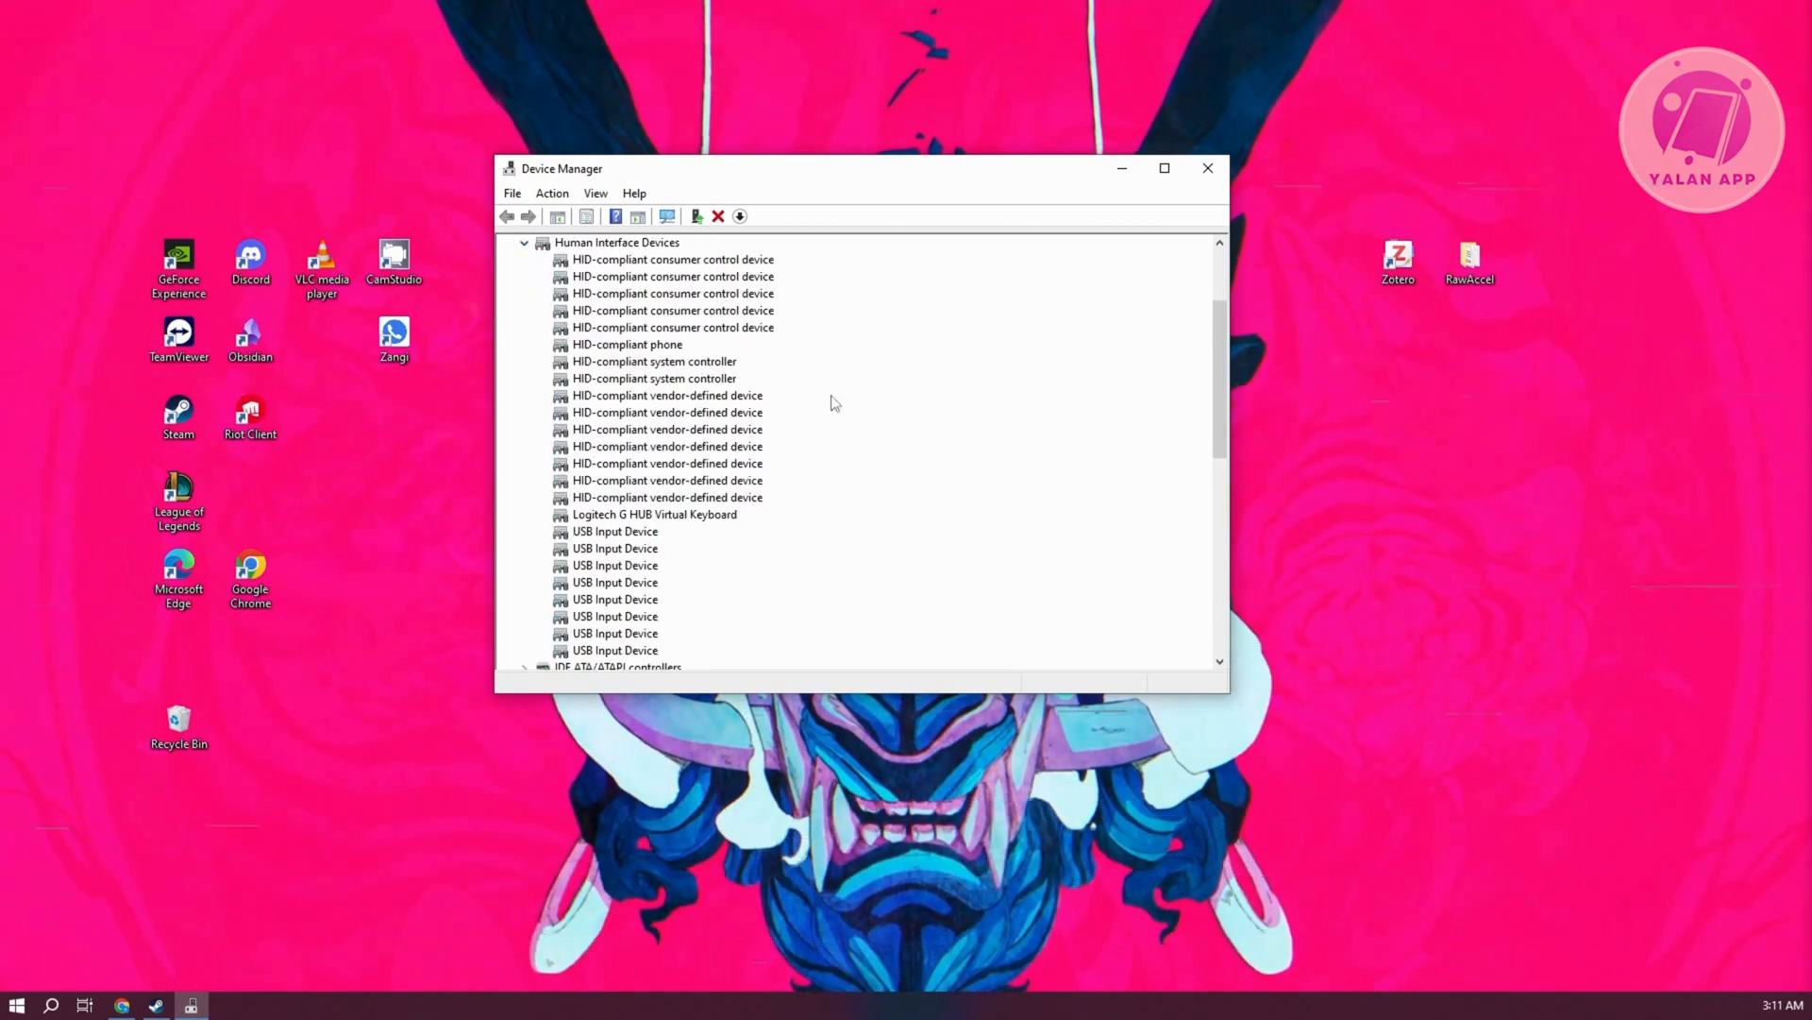
mouse_move(776, 438)
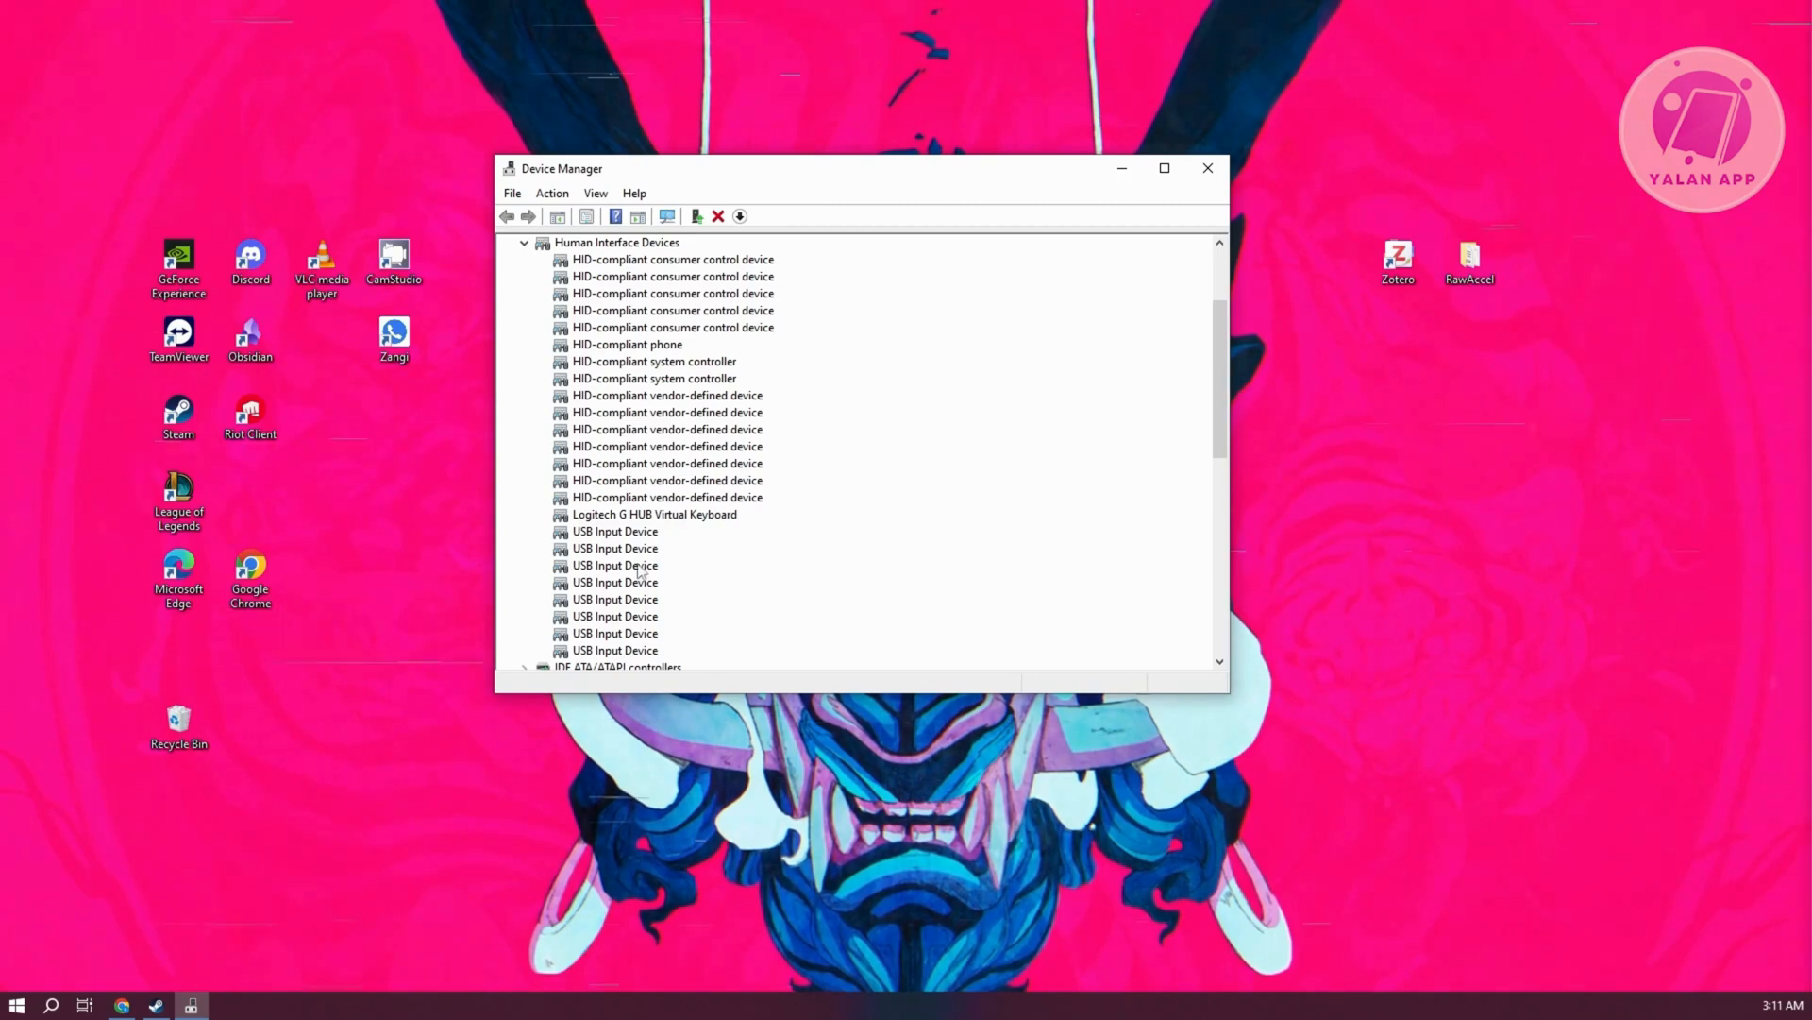
right_click(616, 564)
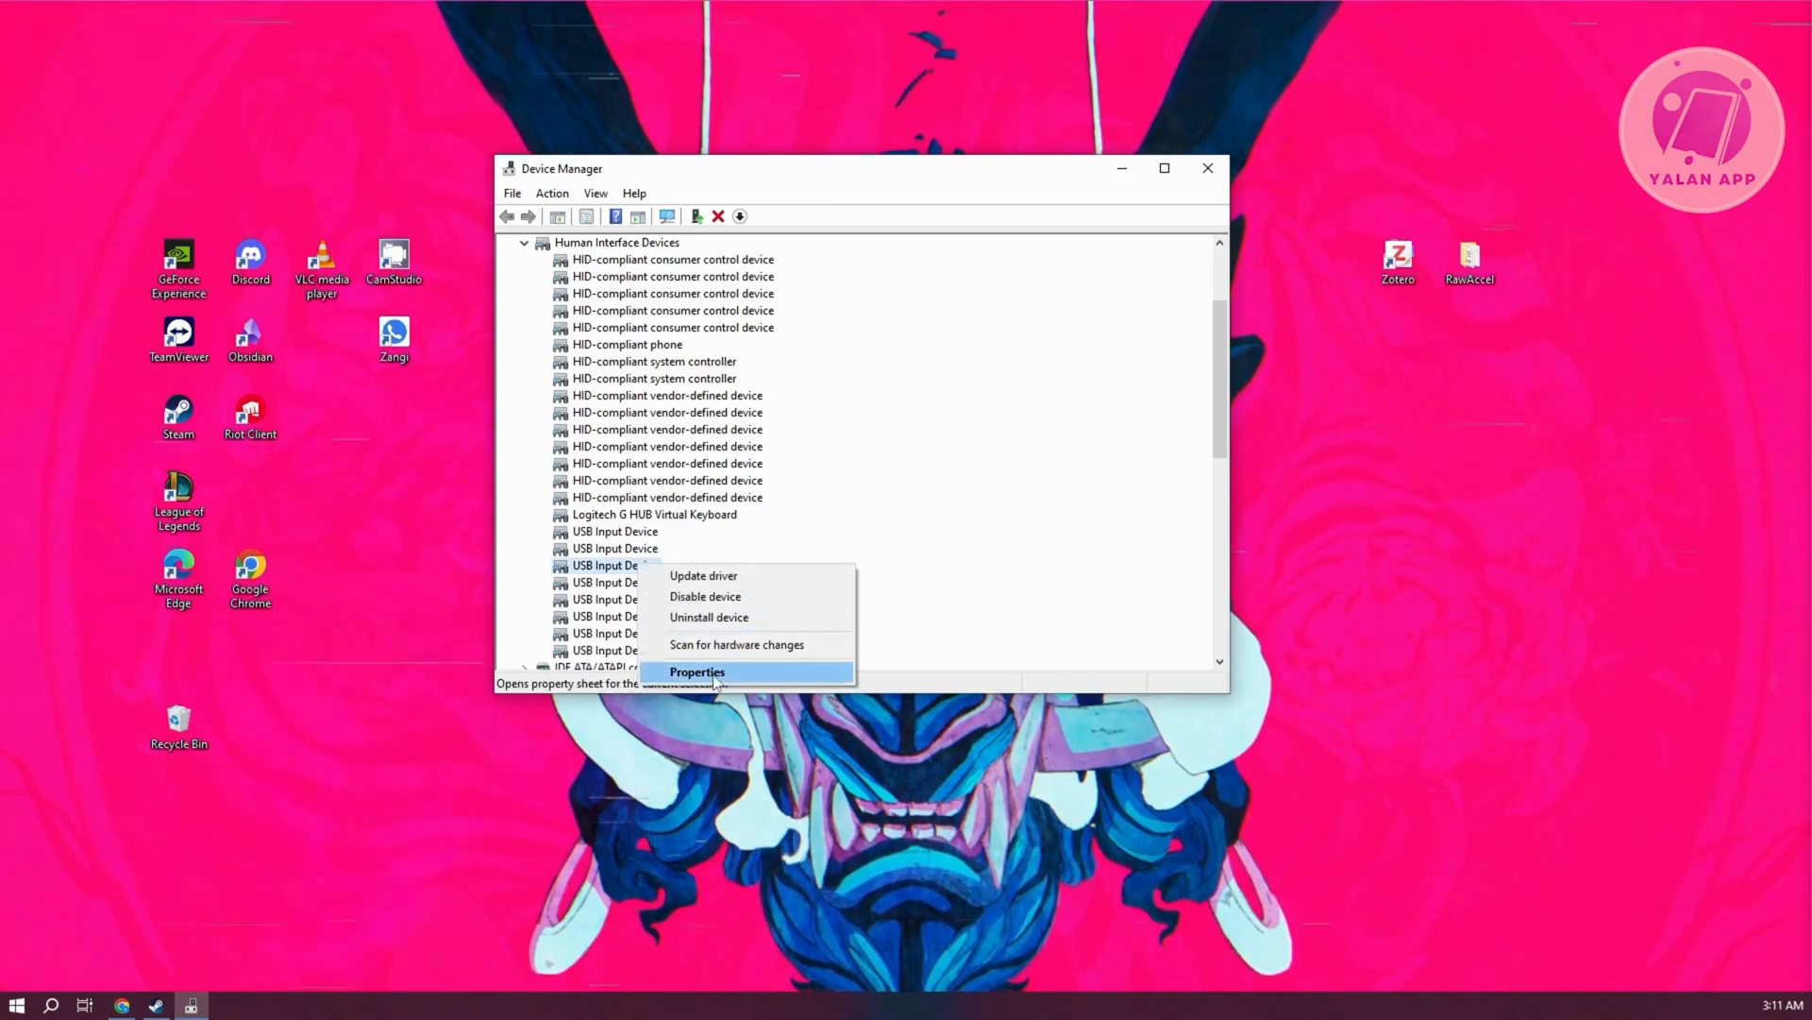
left_click(697, 672)
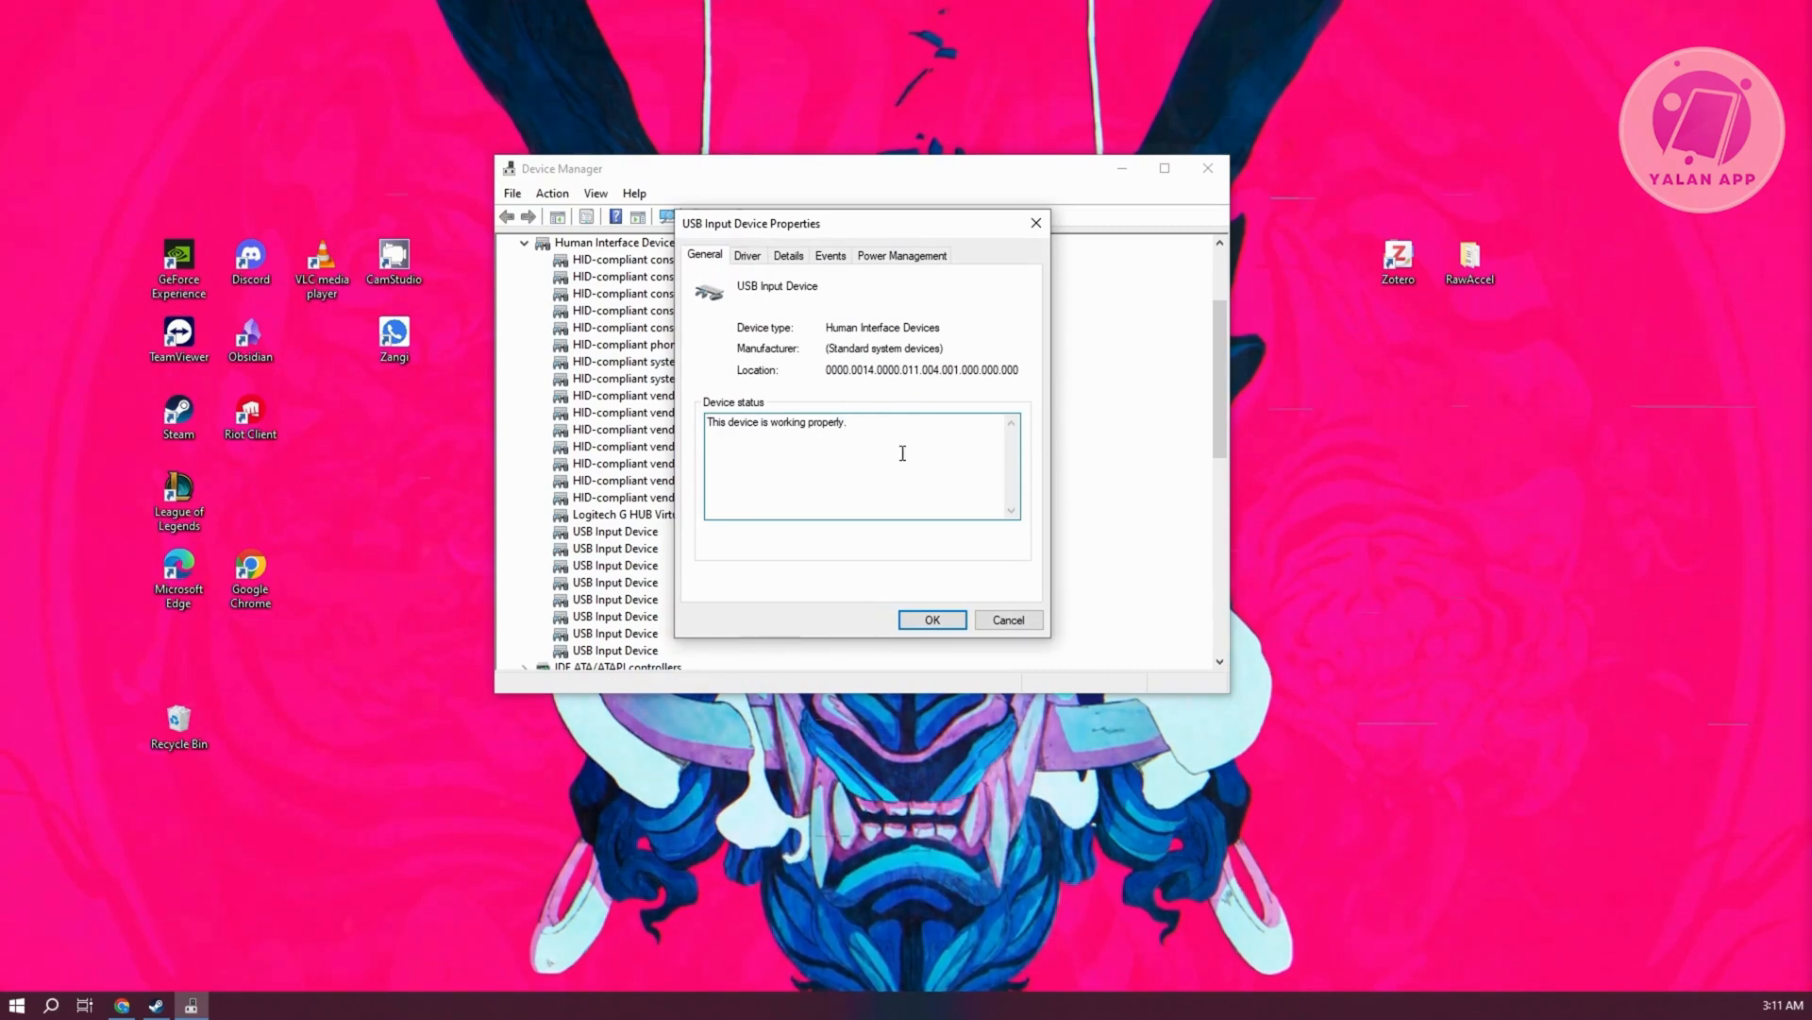
mouse_move(1106, 502)
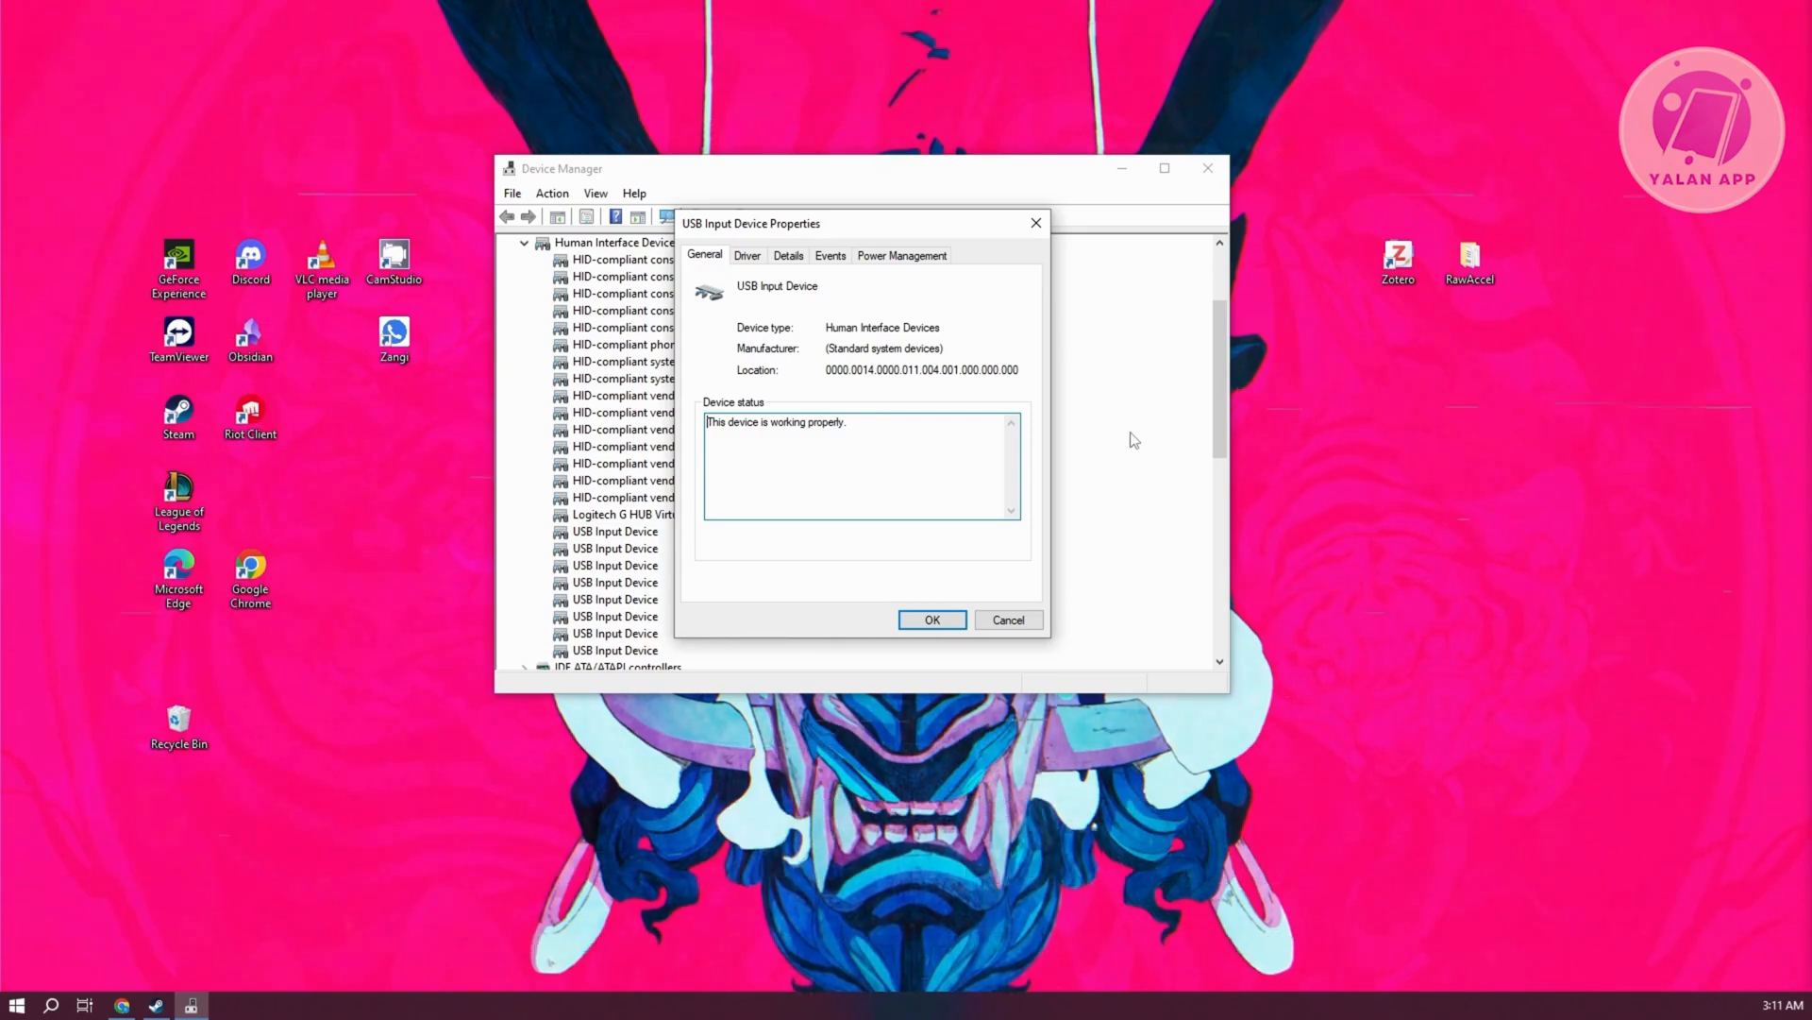
mouse_move(1123, 423)
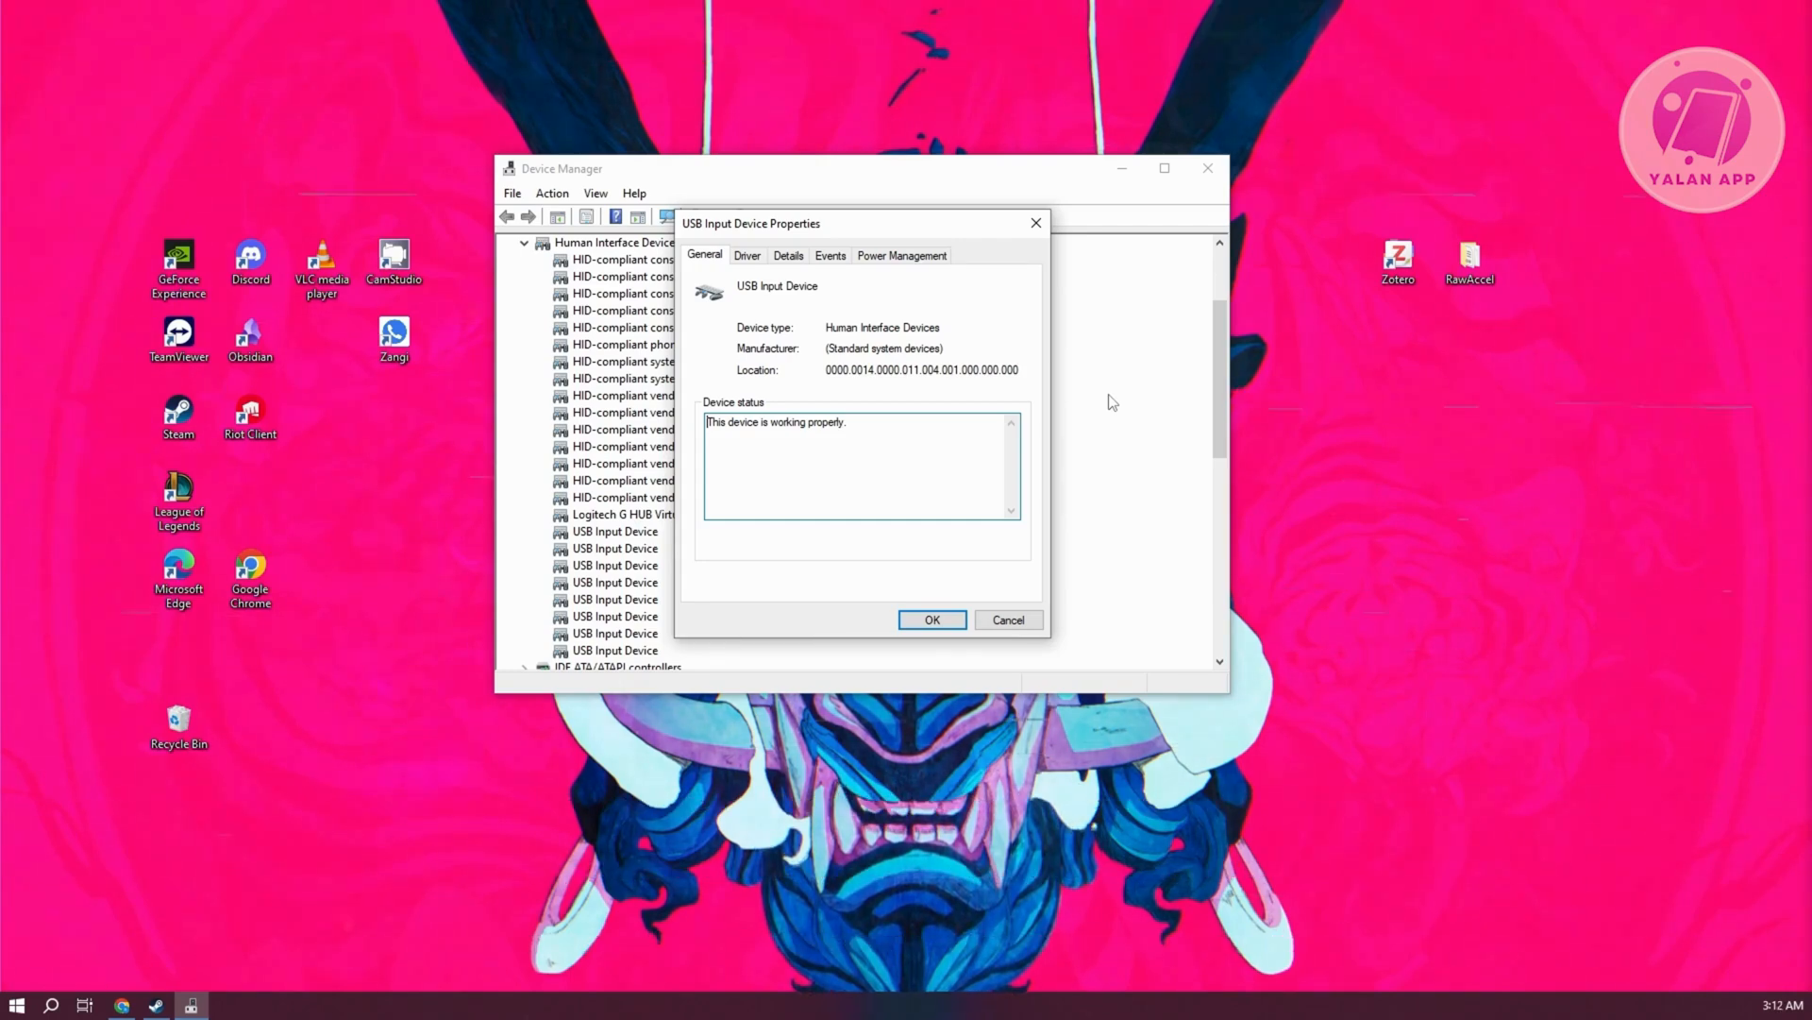
mouse_move(1088, 336)
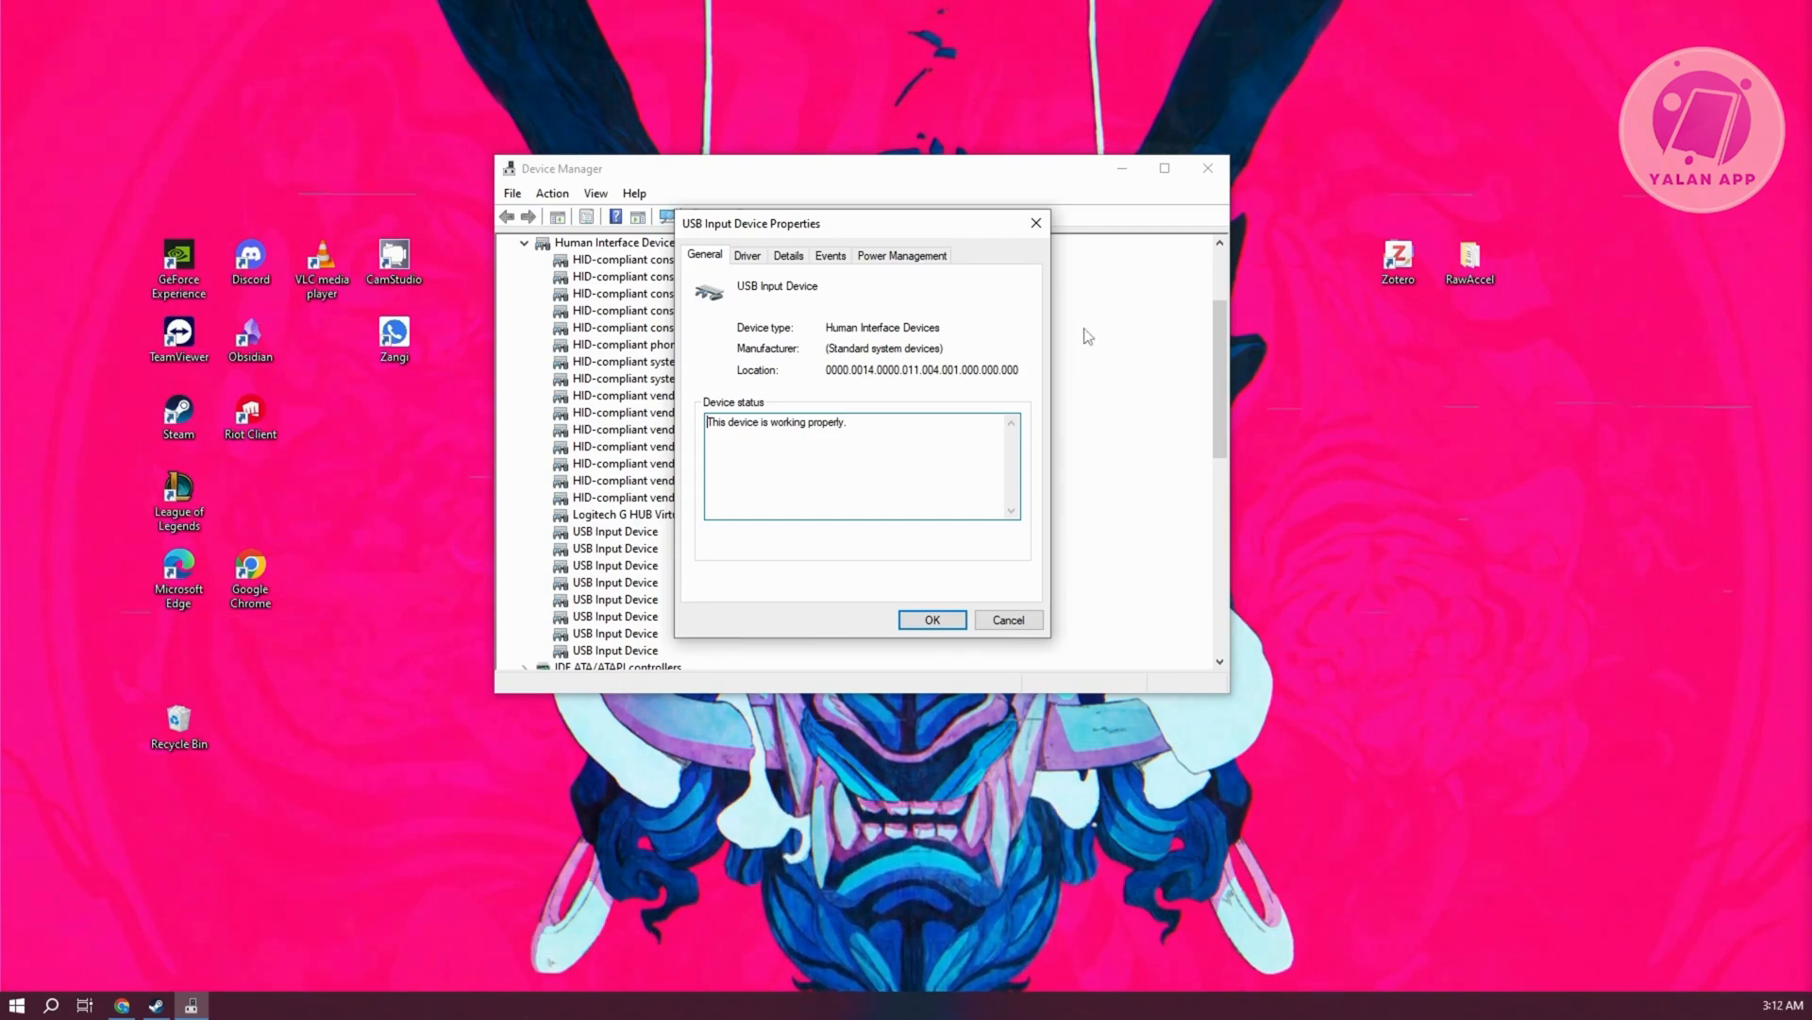
mouse_move(1035, 223)
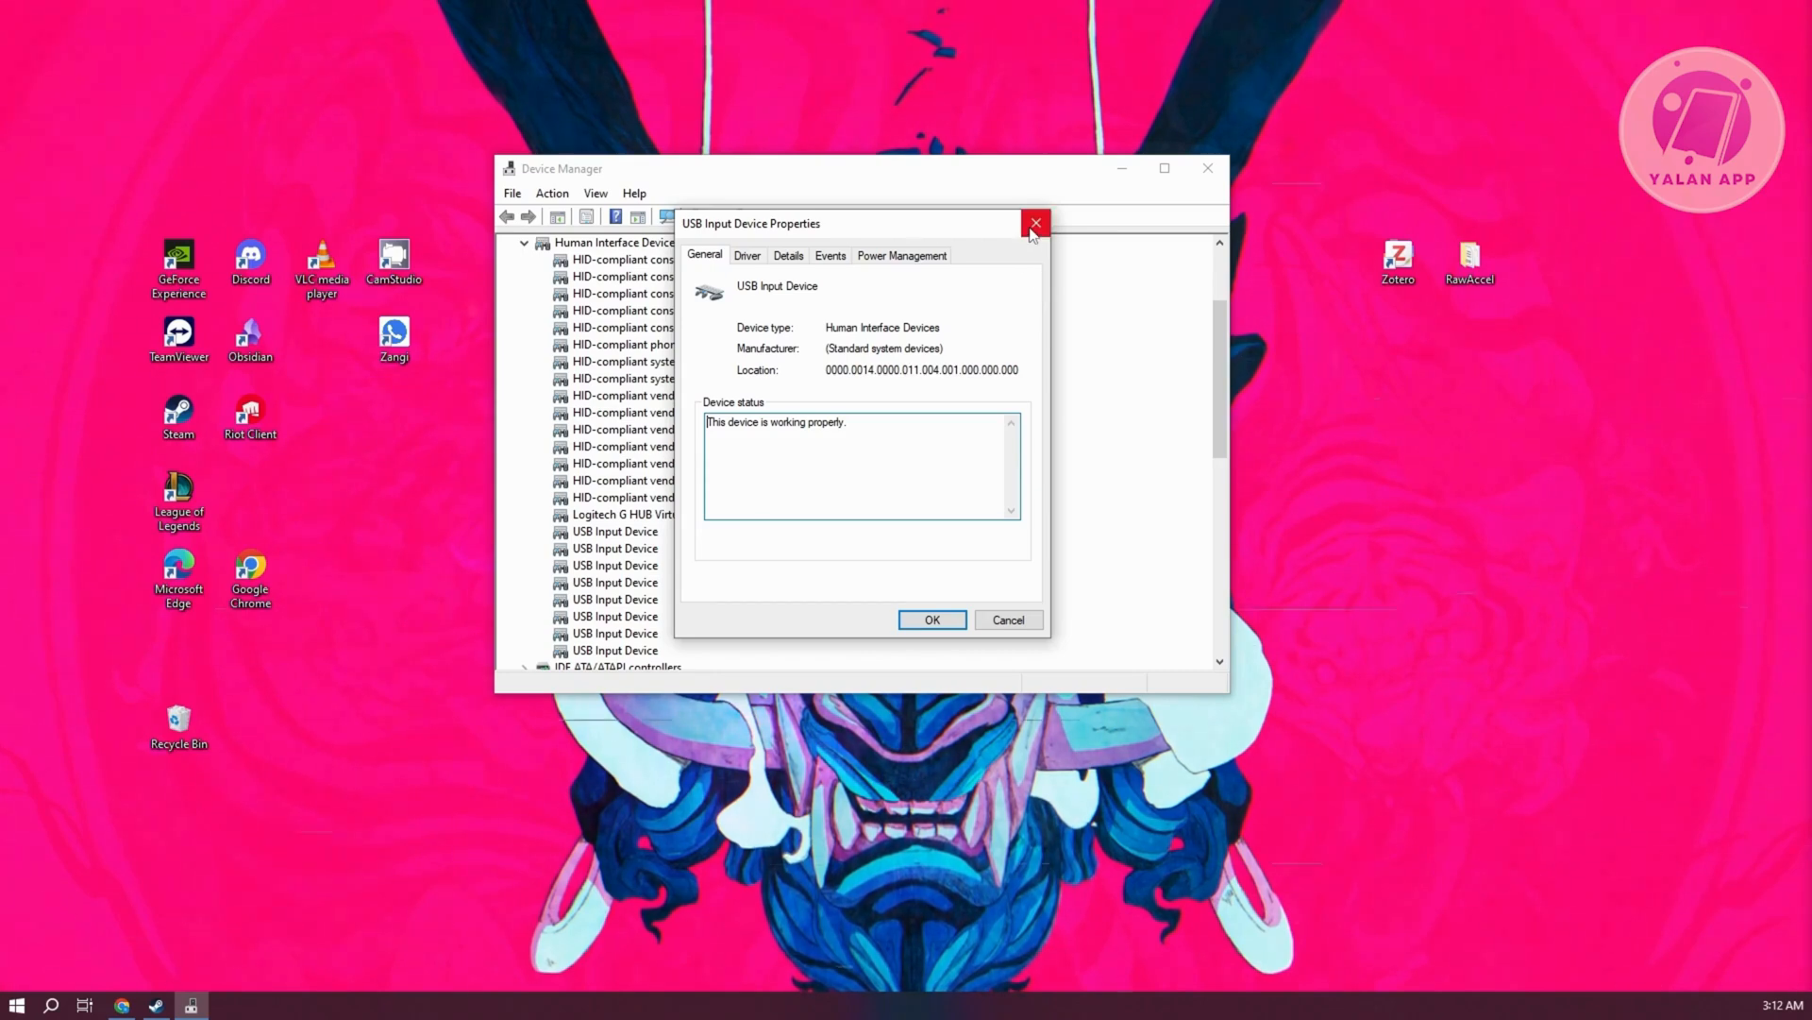
left_click(1034, 223)
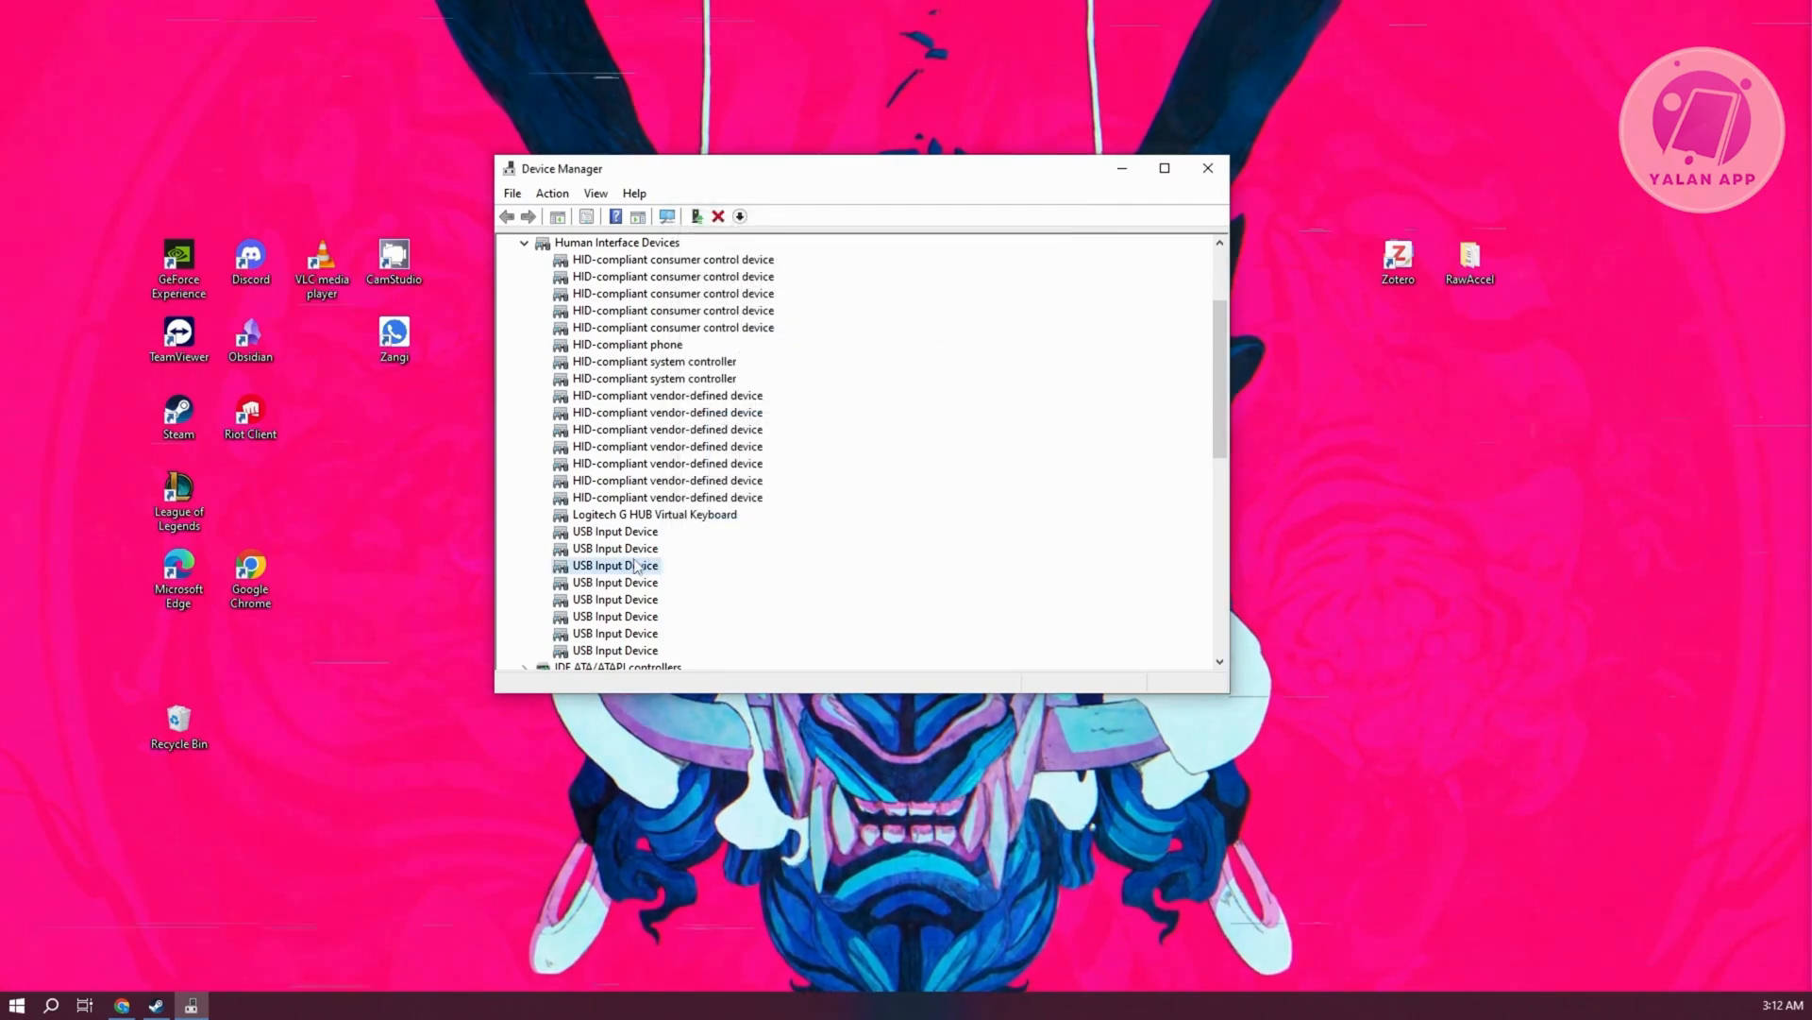